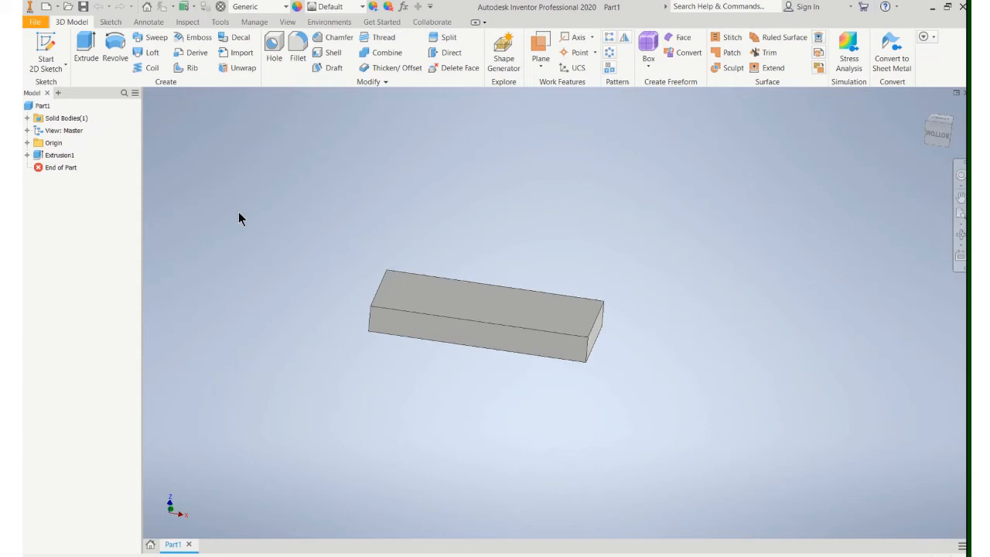
{"action": "mouse_move", "coordinate": [470, 219]}
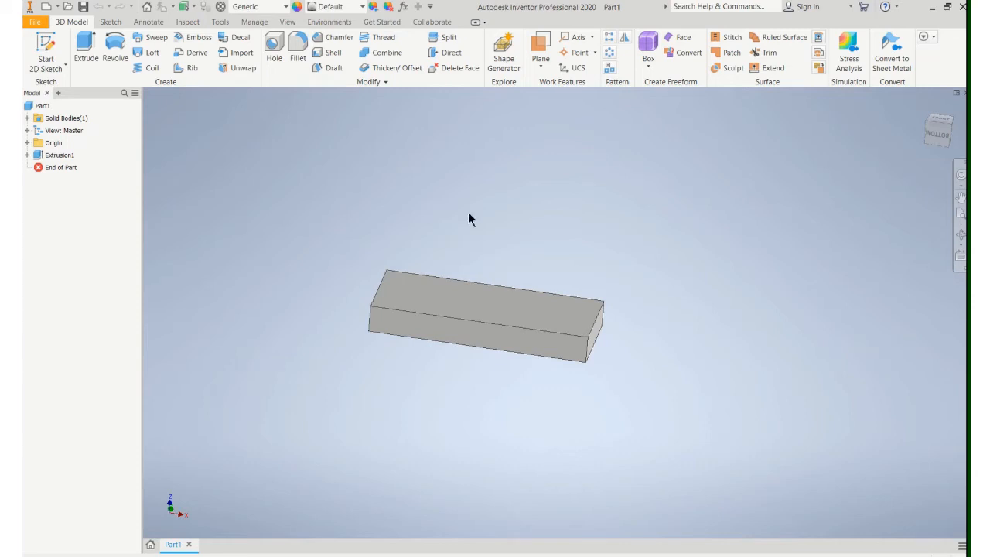
{"action": "mouse_move", "coordinate": [461, 271]}
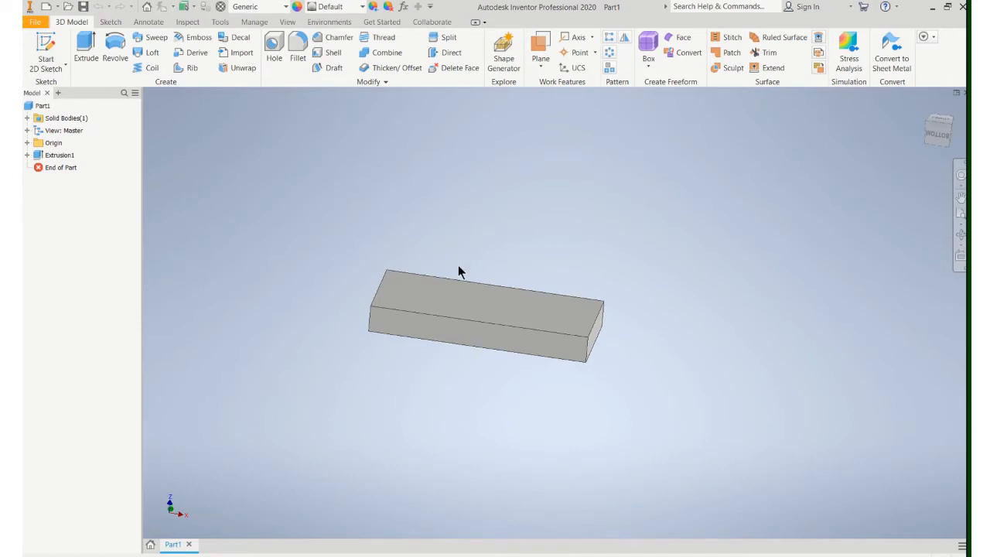
{"action": "mouse_move", "coordinate": [396, 323]}
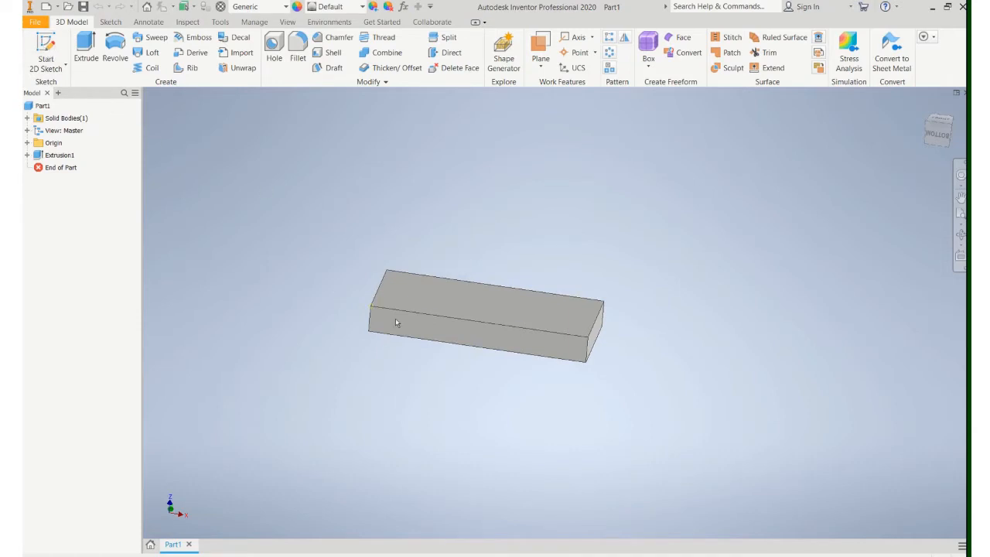
{"action": "mouse_move", "coordinate": [293, 241]}
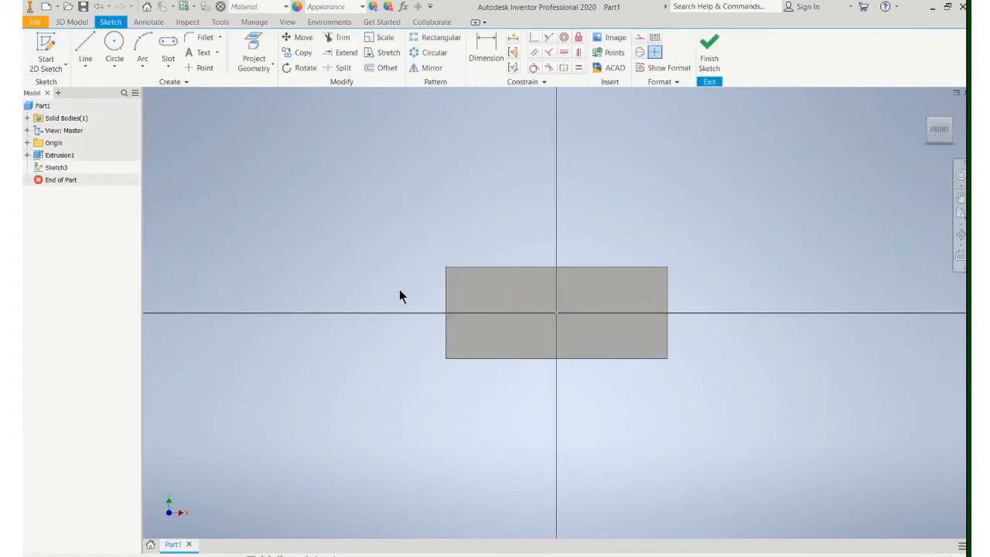
Choose the Slot Center to Center tool from the Rectangle drop-down in the Create panel.
{"action": "left_click", "coordinate": [167, 58]}
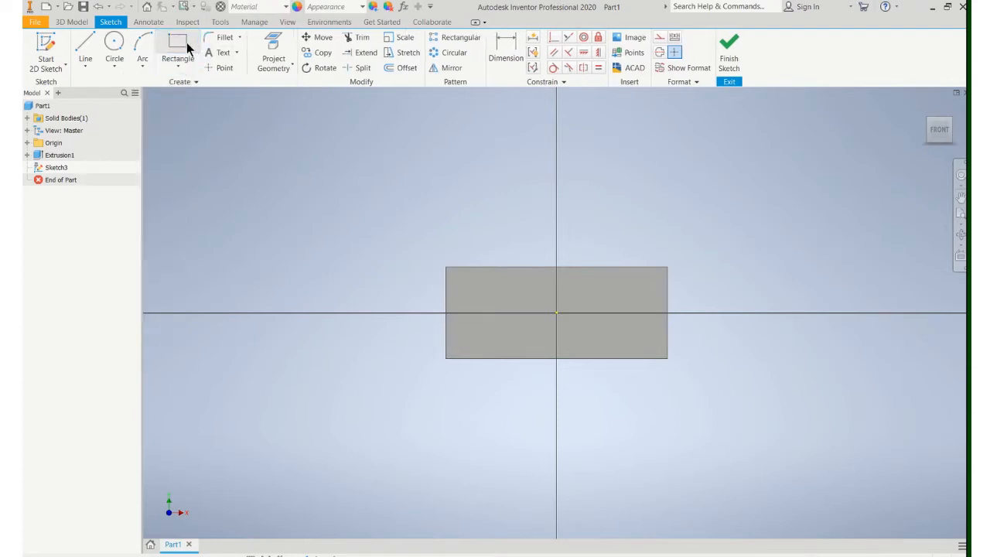
{"action": "left_click", "coordinate": [176, 65]}
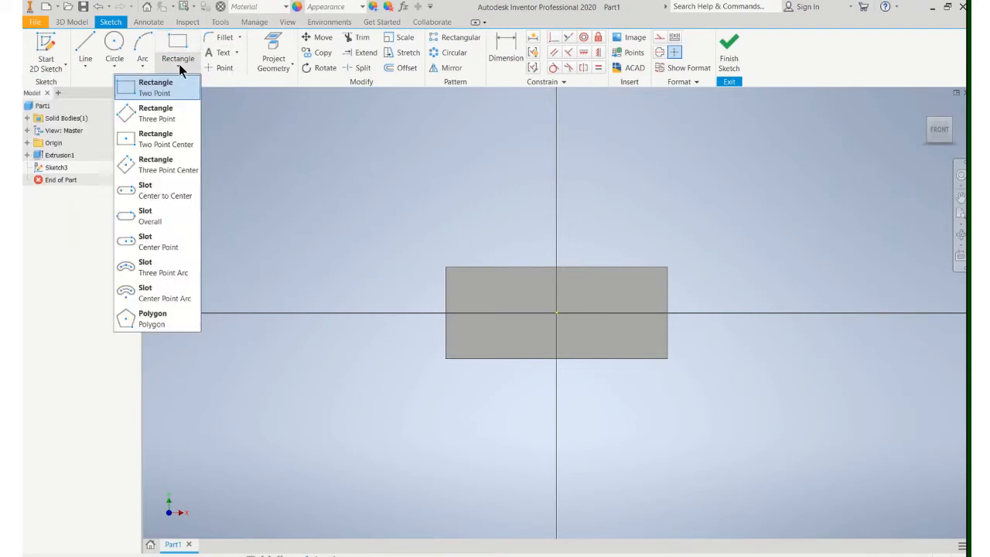
{"action": "mouse_move", "coordinate": [154, 241]}
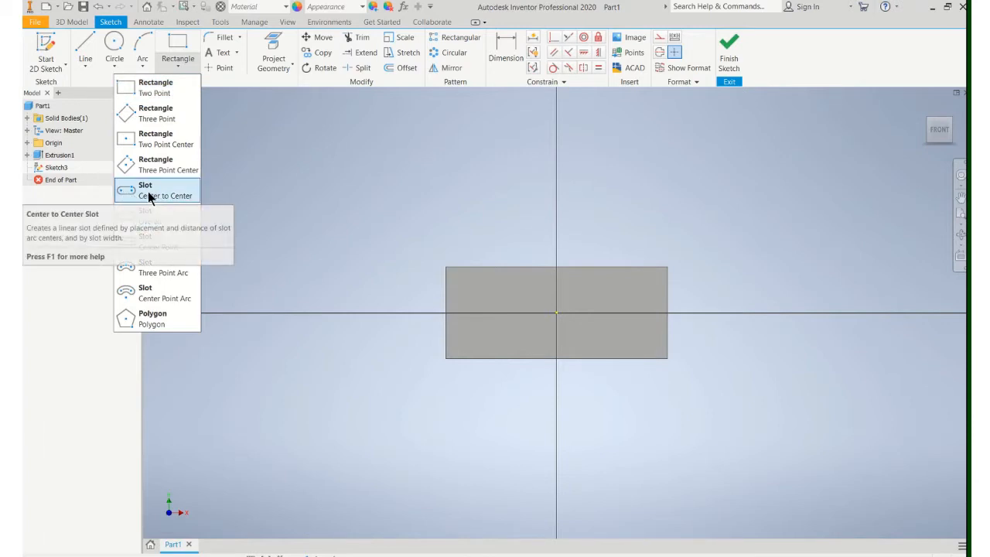
{"action": "left_click", "coordinate": [156, 189]}
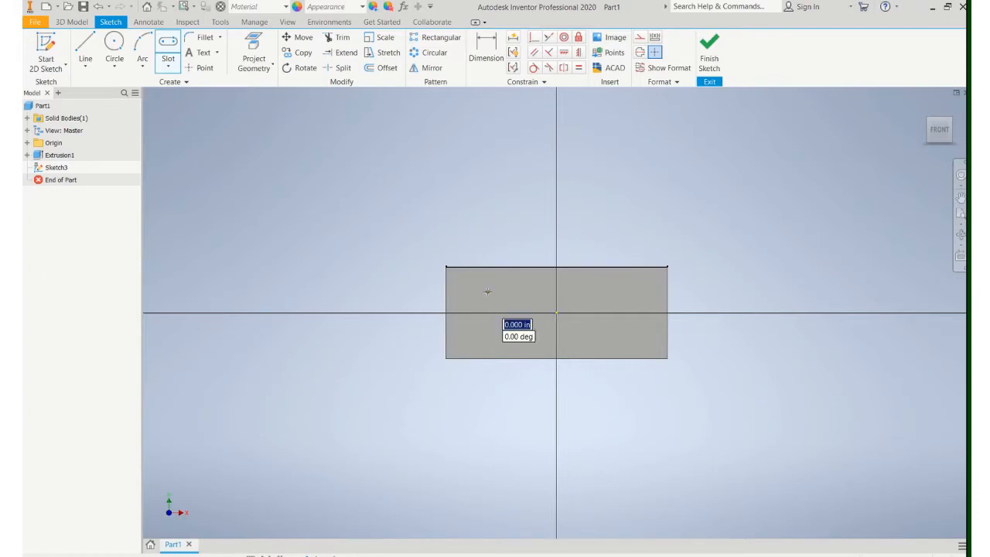
Draw the slot across the upper block face and dimension its offsets from the top and left edges.
{"action": "left_click_drag", "start_coordinate": [487, 291], "coordinate": [617, 290]}
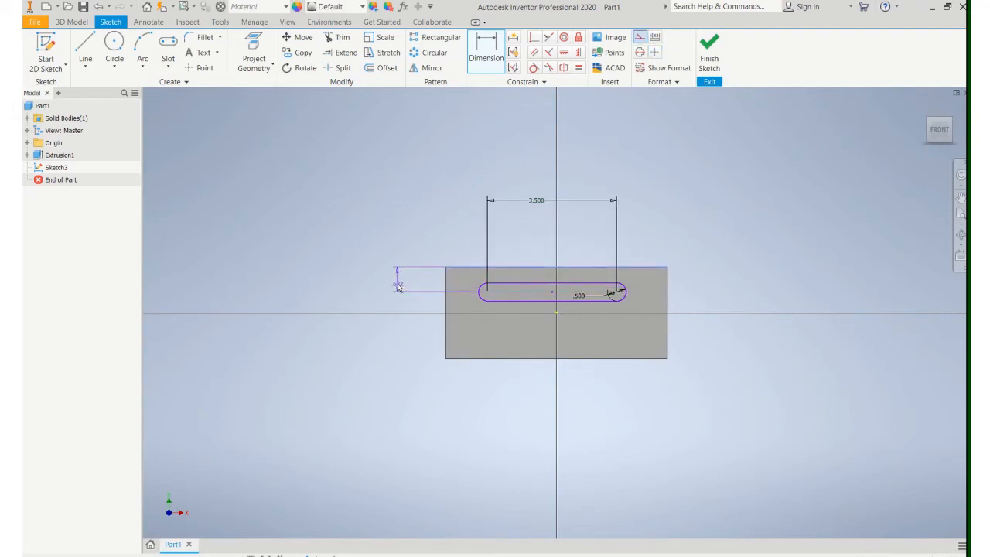
{"action": "left_click", "coordinate": [396, 280]}
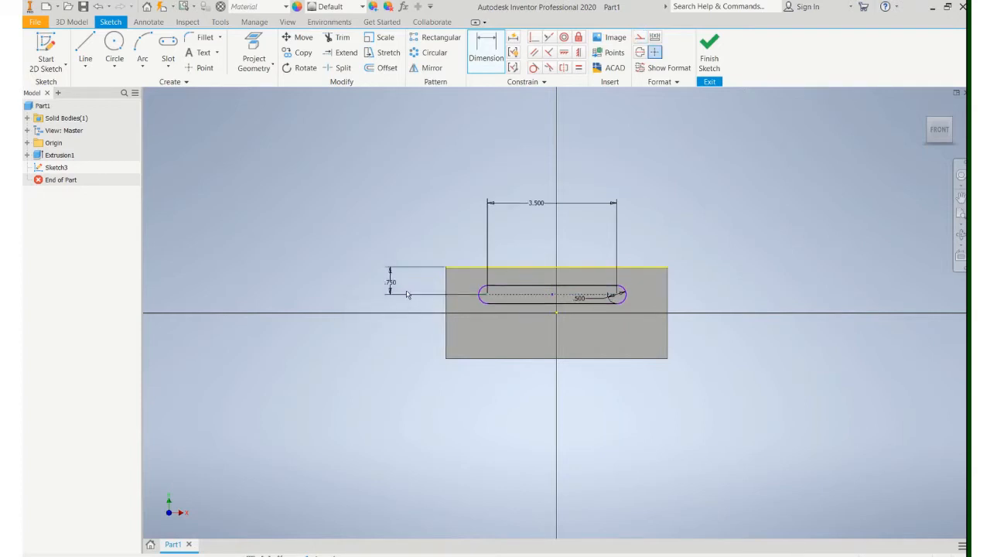
{"action": "left_click", "coordinate": [455, 310]}
{"action": "type", "text": "1.000"}
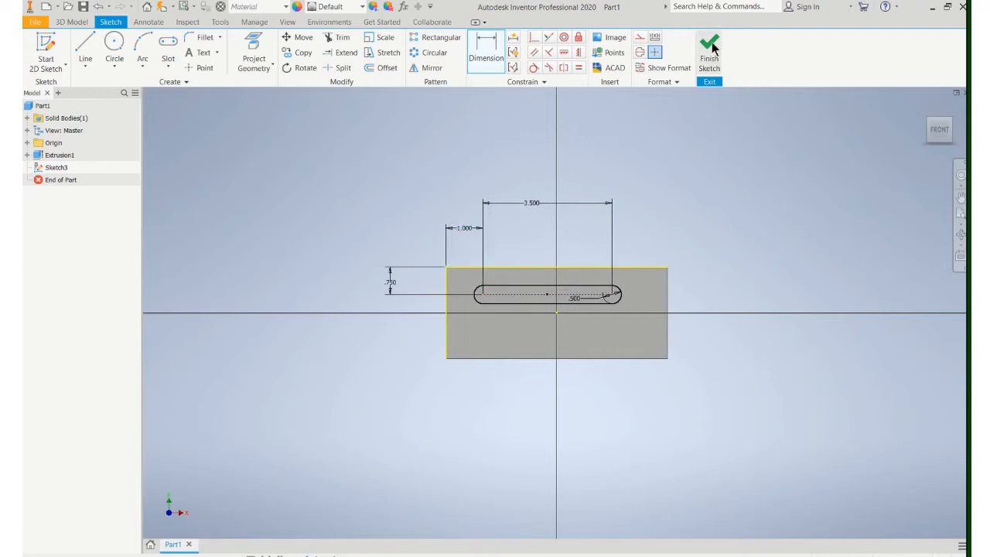
Finish the sketch and extrude the slot profile as a cut into the block (Extrusion3).
{"action": "left_click", "coordinate": [708, 54]}
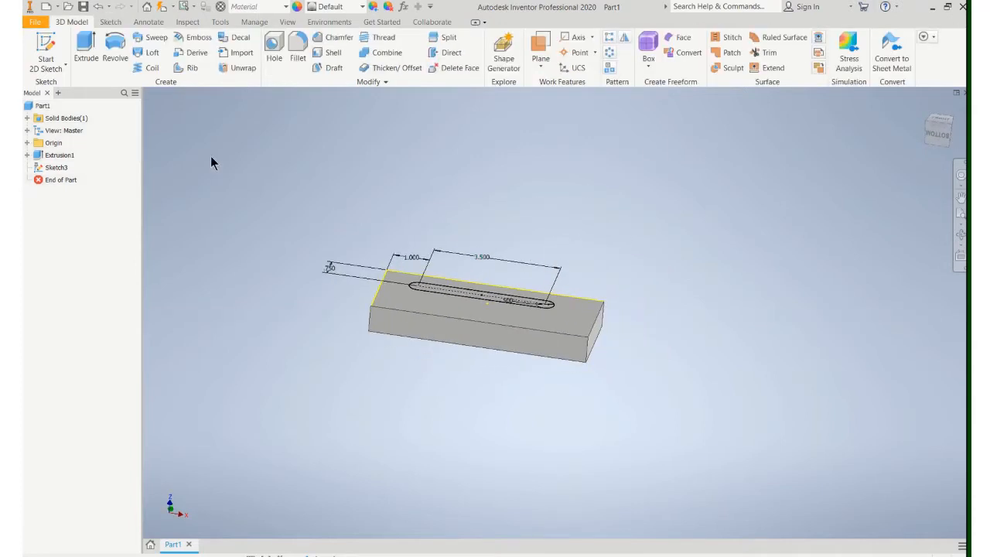
{"action": "left_click", "coordinate": [85, 48]}
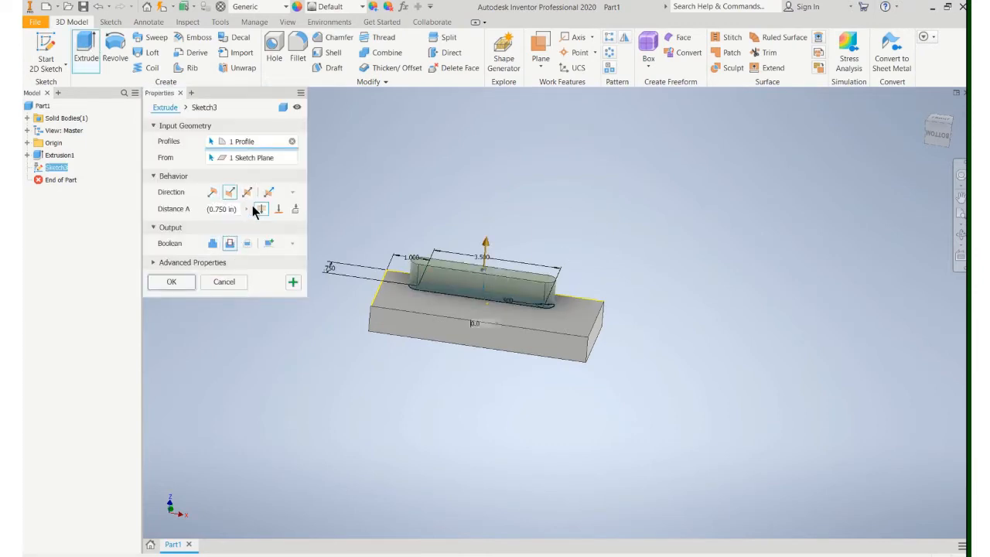
{"action": "left_click", "coordinate": [247, 209]}
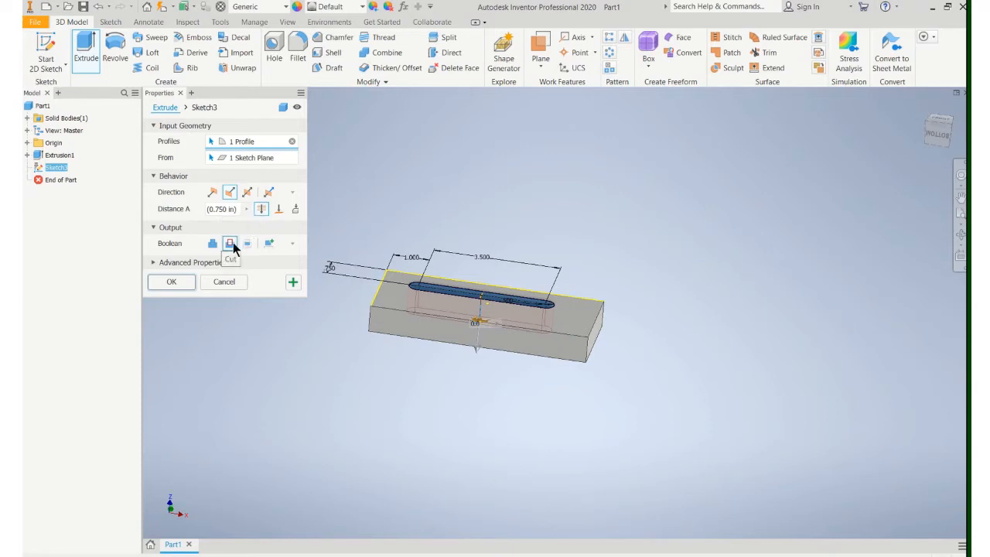
{"action": "left_click", "coordinate": [170, 281]}
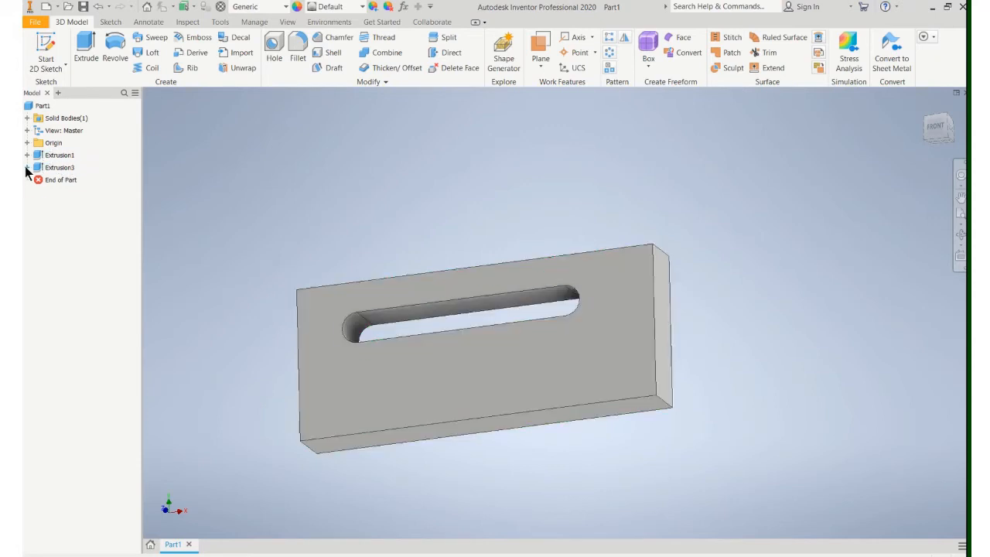
Reopen Sketch3 under Extrusion3, add a width dimension on the slot end, and finish the sketch.
{"action": "left_click", "coordinate": [26, 167]}
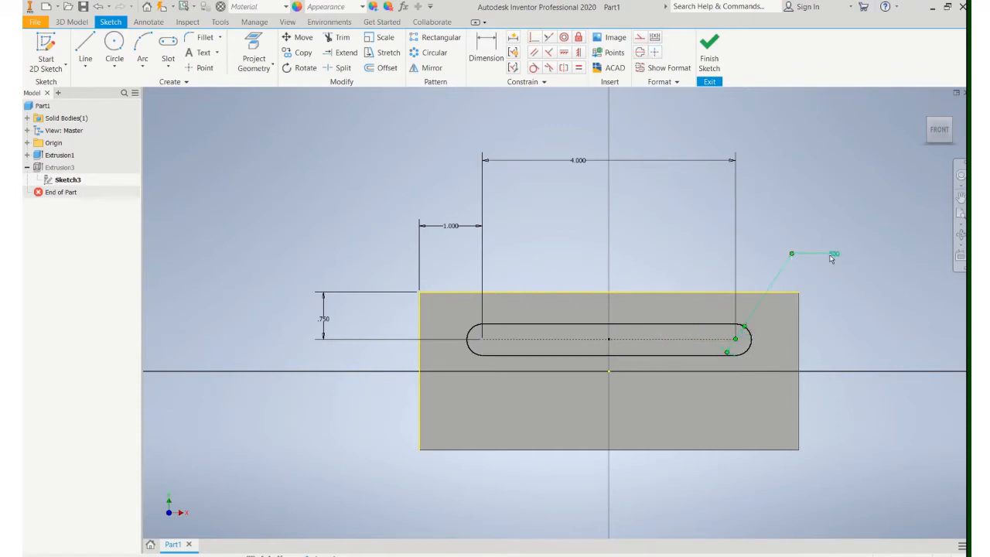
{"action": "left_click", "coordinate": [832, 254]}
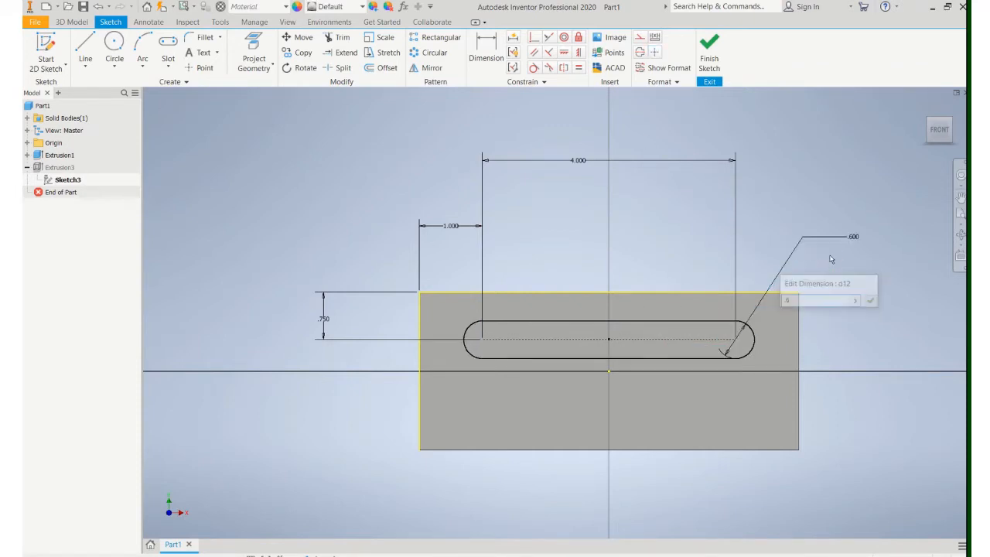
{"action": "left_click", "coordinate": [708, 52]}
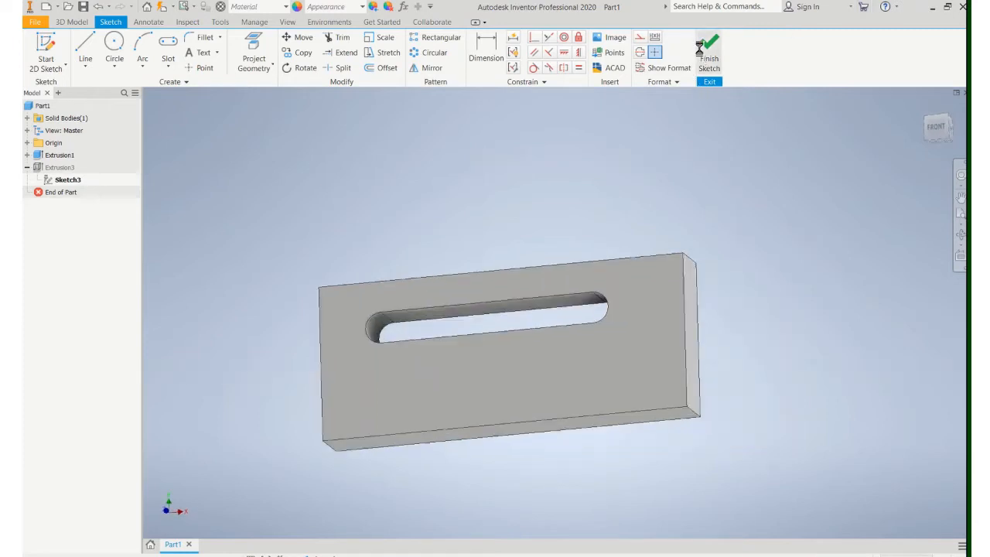
{"action": "left_click", "coordinate": [708, 54]}
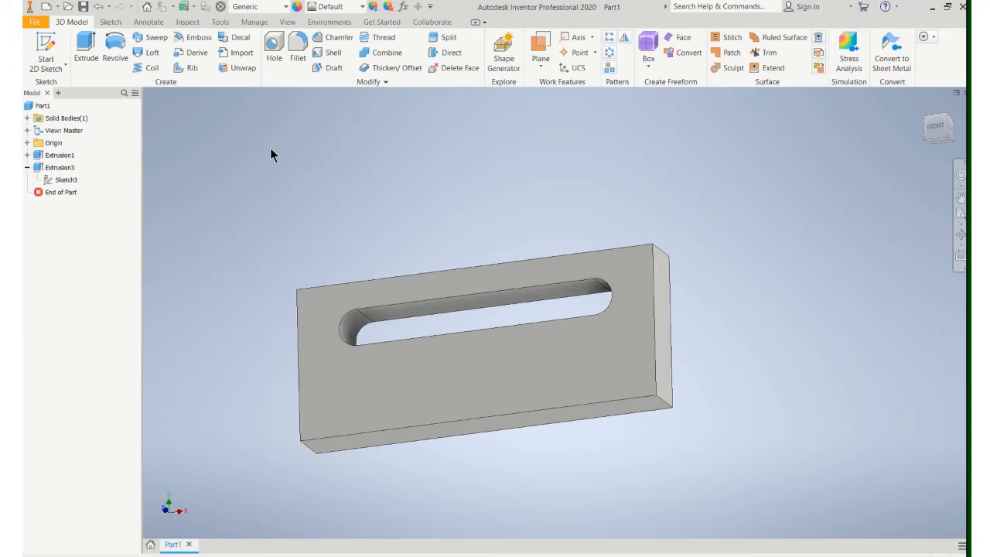
{"action": "mouse_move", "coordinate": [52, 29]}
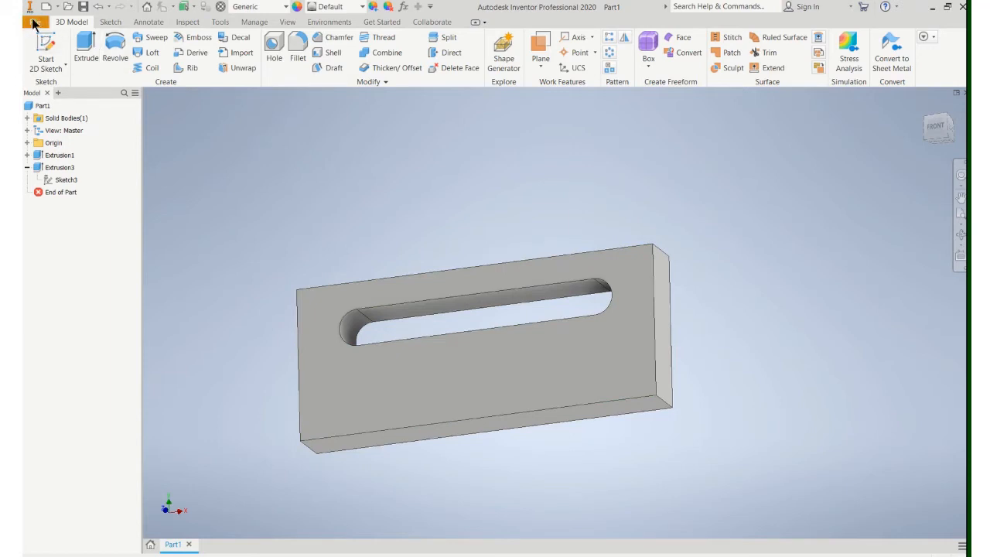
Create a new Standard (in).ipt part and start a 2D sketch in it.
{"action": "left_click", "coordinate": [46, 6]}
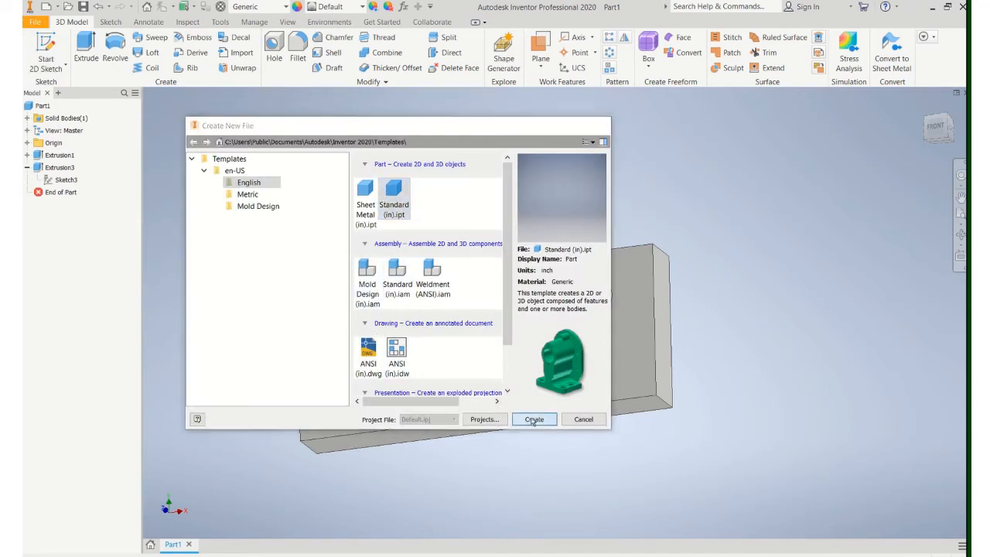
{"action": "left_click", "coordinate": [534, 417]}
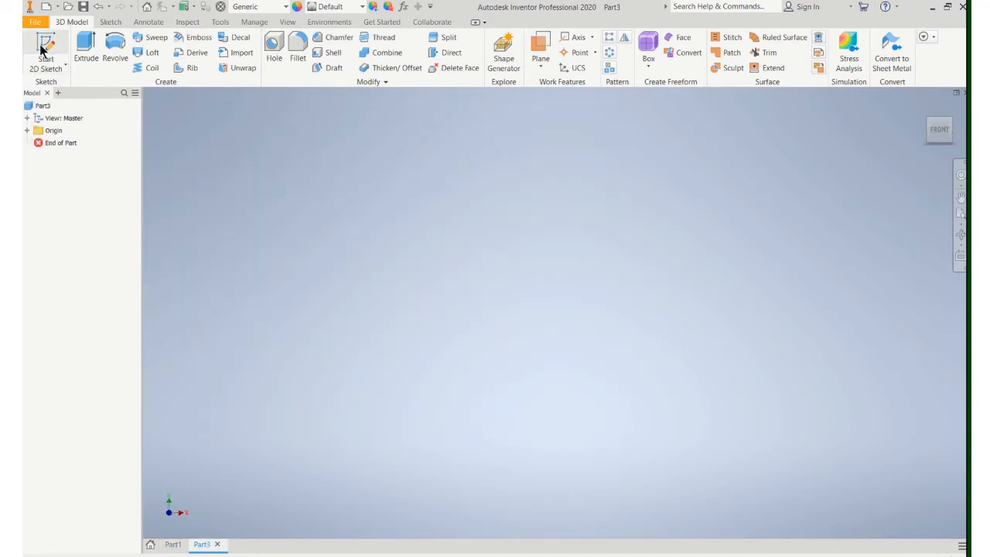
{"action": "left_click", "coordinate": [46, 47]}
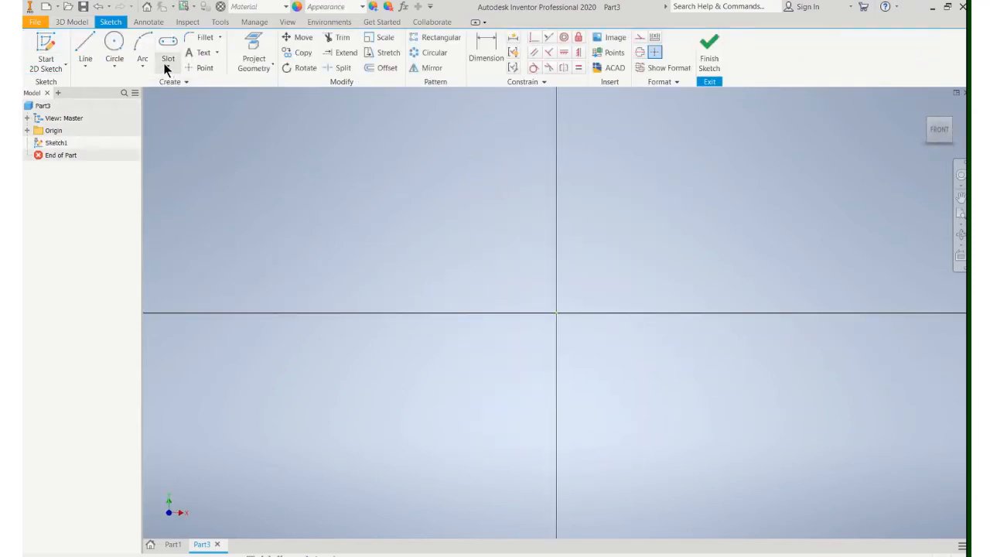
Draw a long center-to-center slot centered on the horizontal axis through the origin.
{"action": "left_click", "coordinate": [177, 46]}
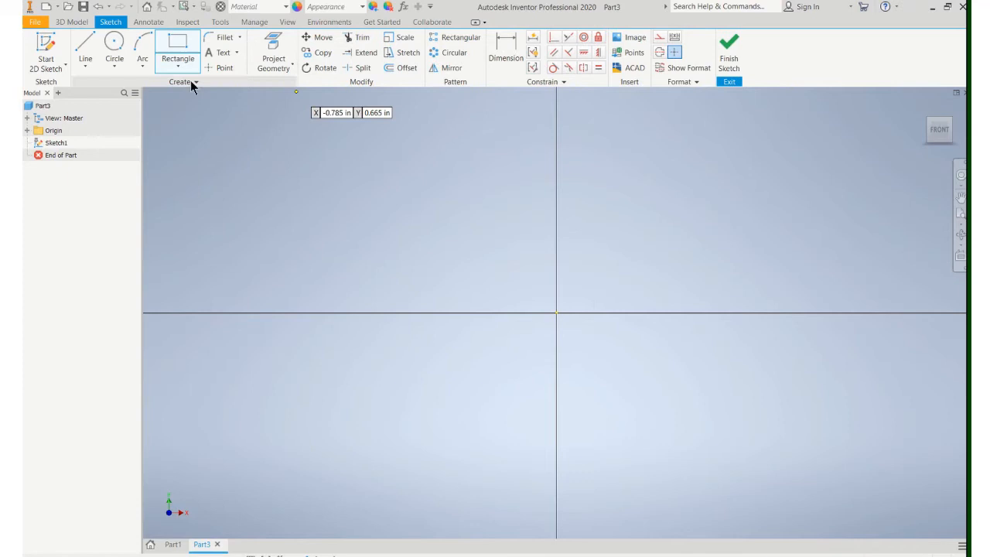
{"action": "left_click", "coordinate": [194, 68]}
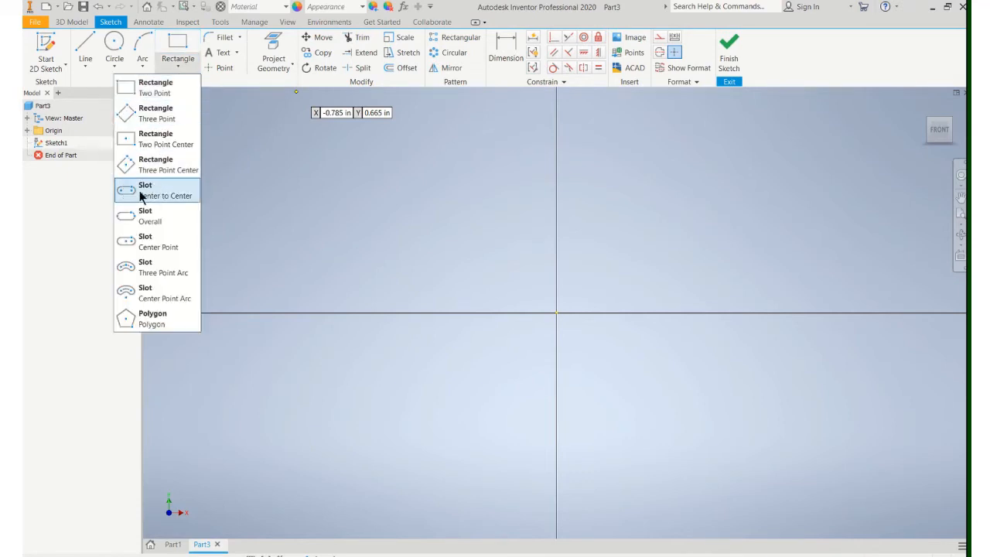
{"action": "left_click", "coordinate": [158, 191]}
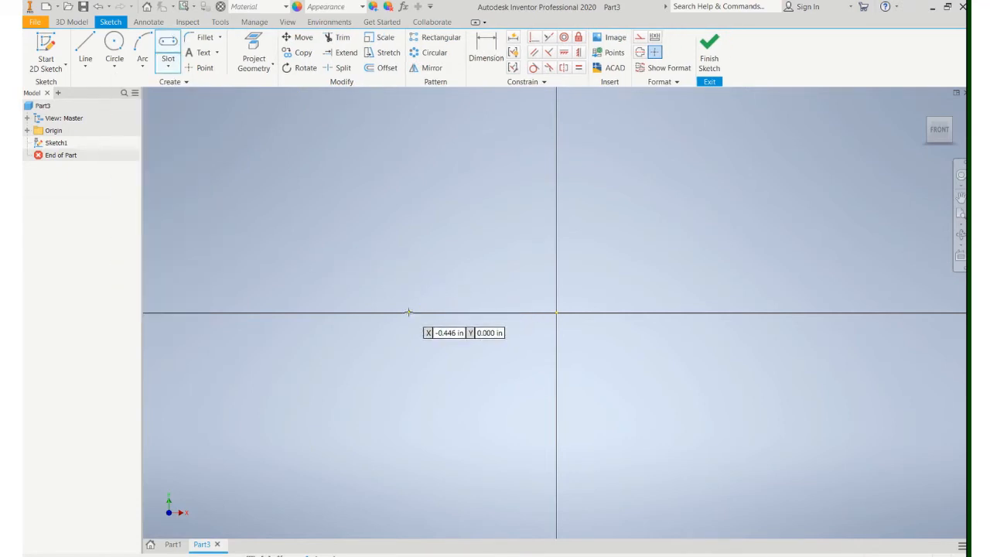
{"action": "left_click_drag", "start_coordinate": [408, 313], "coordinate": [773, 309]}
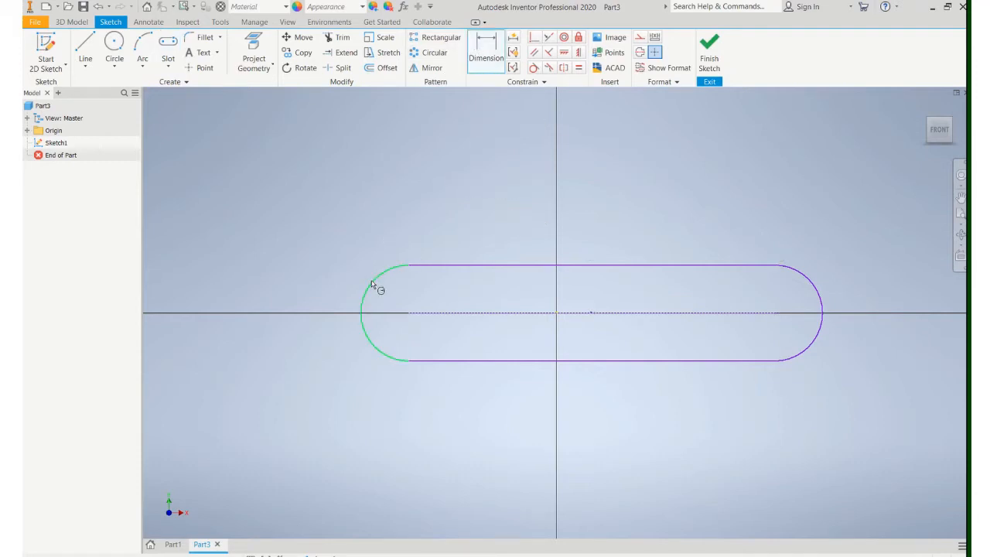
Dimension the slot 1.000 wide and edit its length dimension, entering 1.5.
{"action": "left_click", "coordinate": [379, 291]}
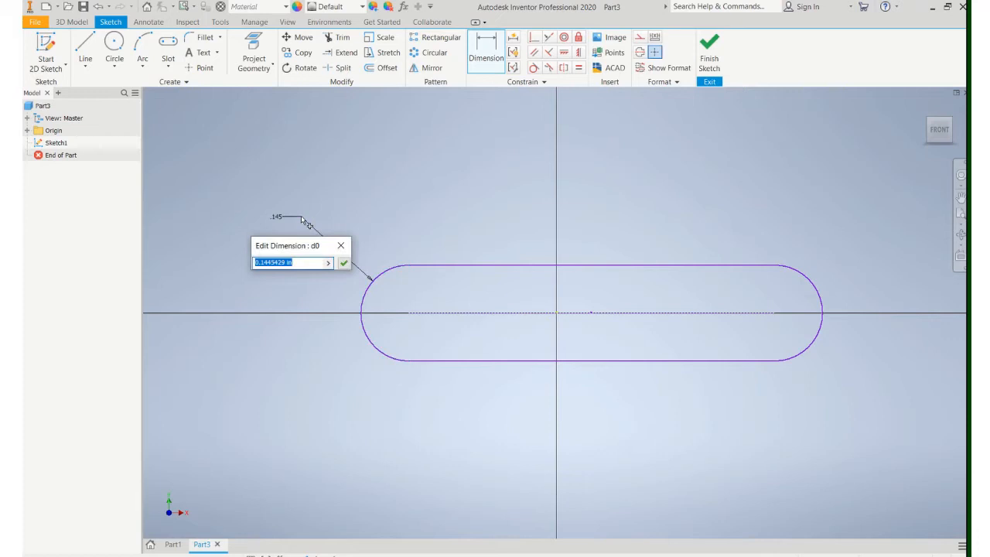
{"action": "left_click", "coordinate": [343, 263]}
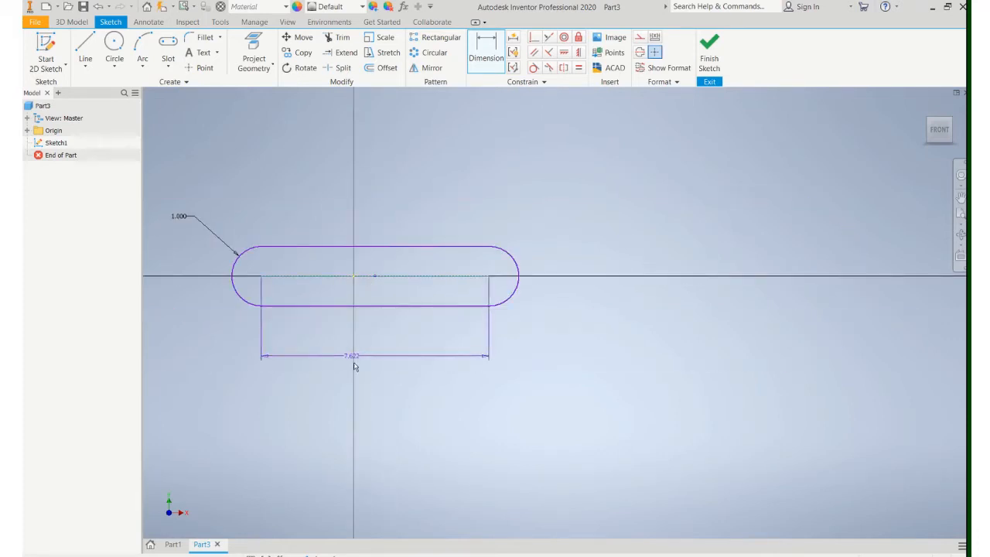
{"action": "double_click", "coordinate": [353, 356]}
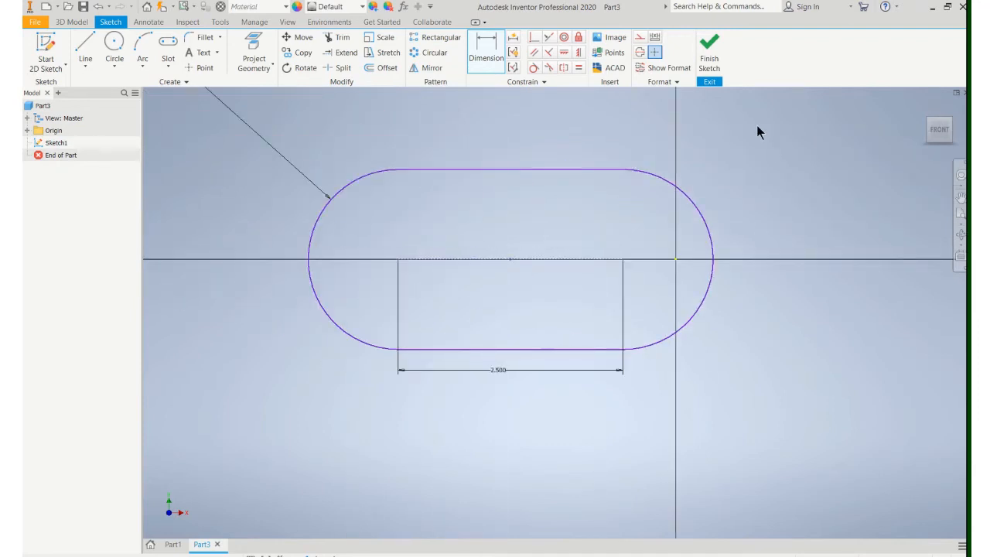
{"action": "mouse_move", "coordinate": [510, 262]}
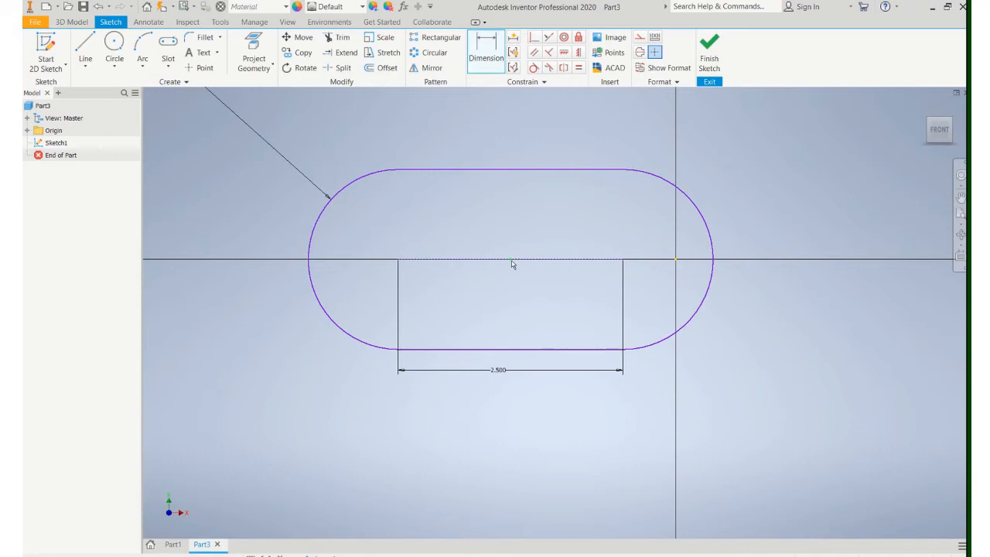
{"action": "mouse_move", "coordinate": [677, 263]}
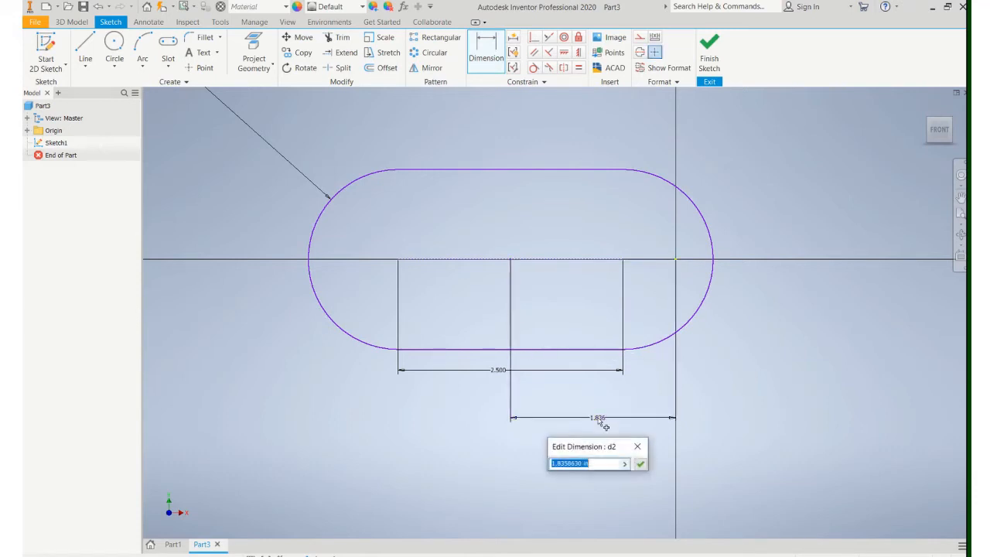
{"action": "type", "text": "1.5"}
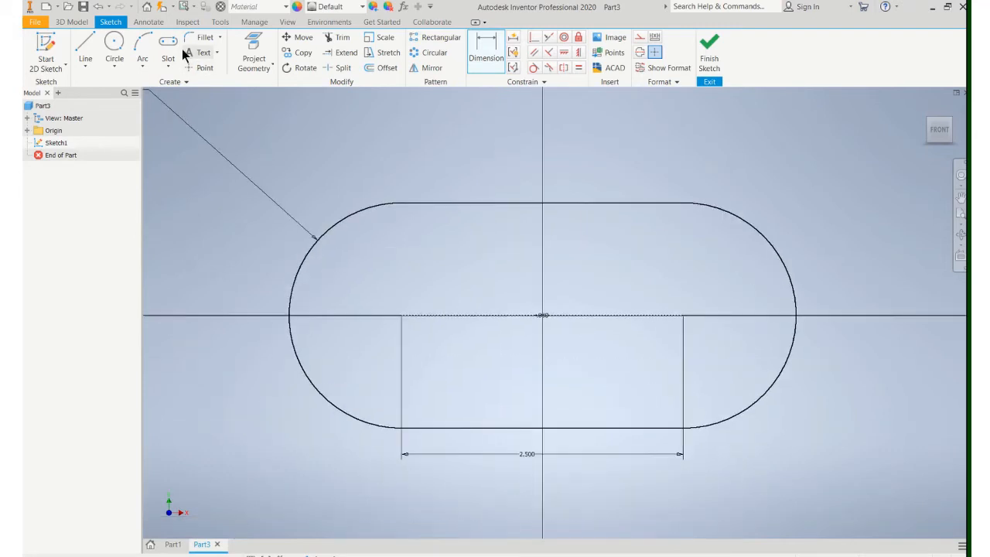
Draw a narrower inner slot, dimension its centres, and dismiss the duplicate-dimension warning.
{"action": "left_click", "coordinate": [167, 51]}
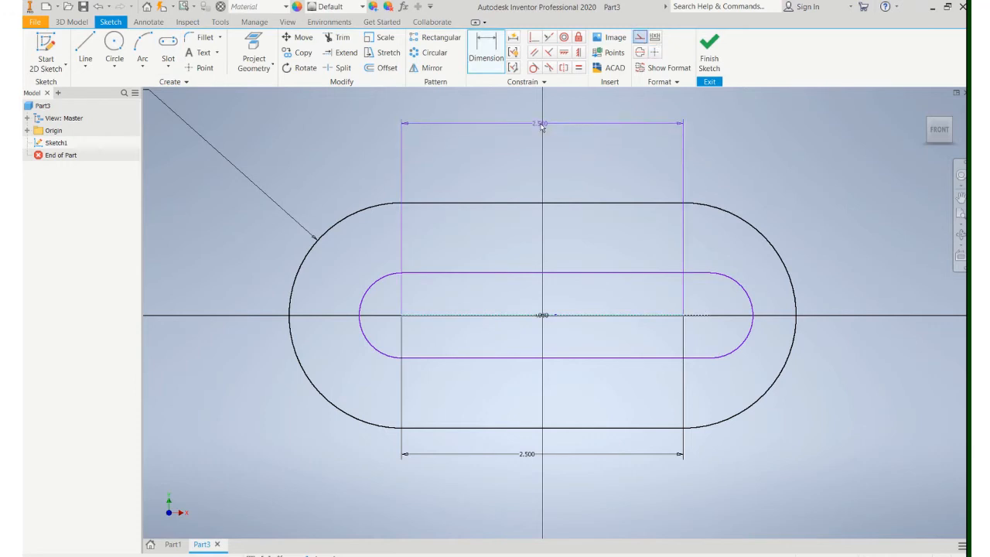
{"action": "left_click", "coordinate": [541, 123]}
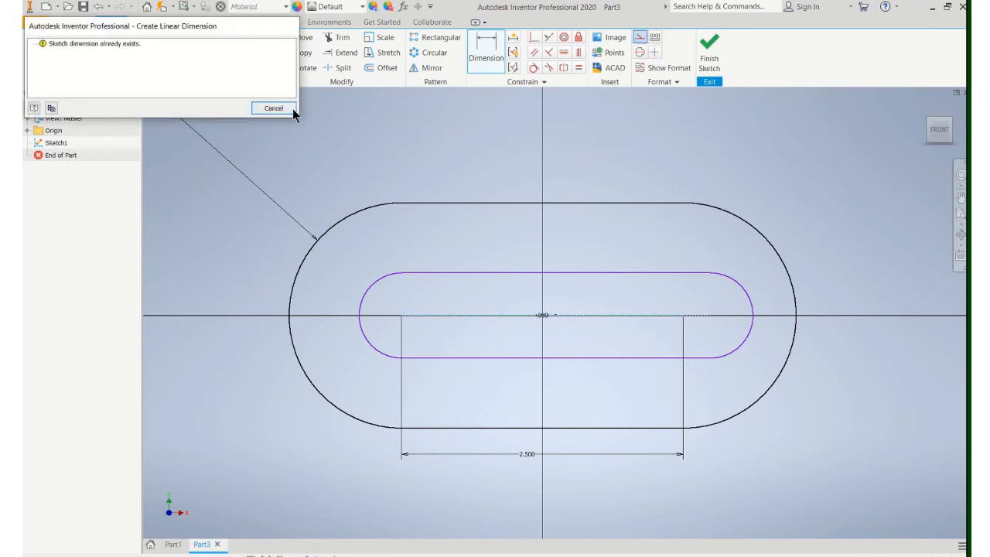
{"action": "left_click", "coordinate": [272, 109]}
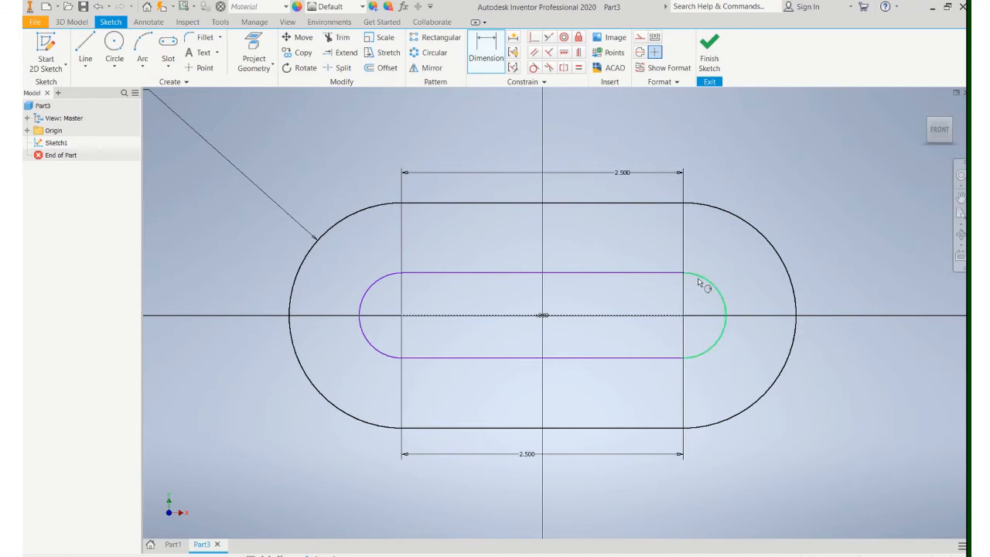
{"action": "left_click", "coordinate": [699, 281]}
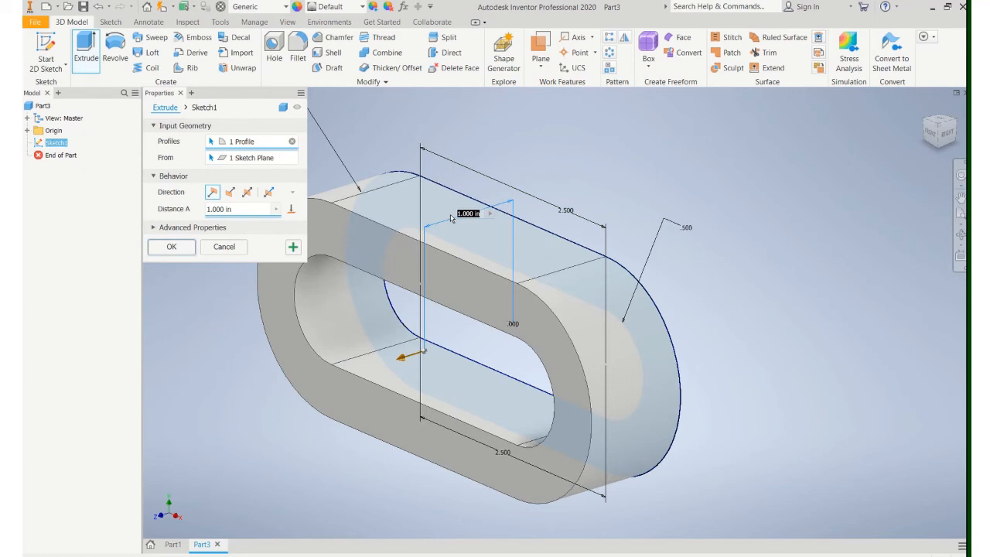
Extrude the region between the two slots 0.5 in to form the solid ring.
{"action": "left_click", "coordinate": [240, 209]}
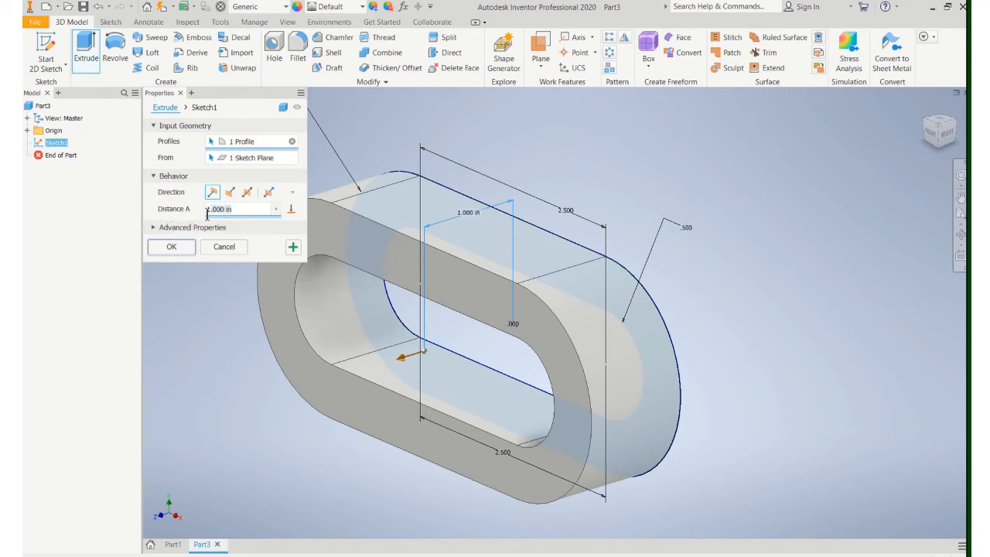
{"action": "type", "text": ".5"}
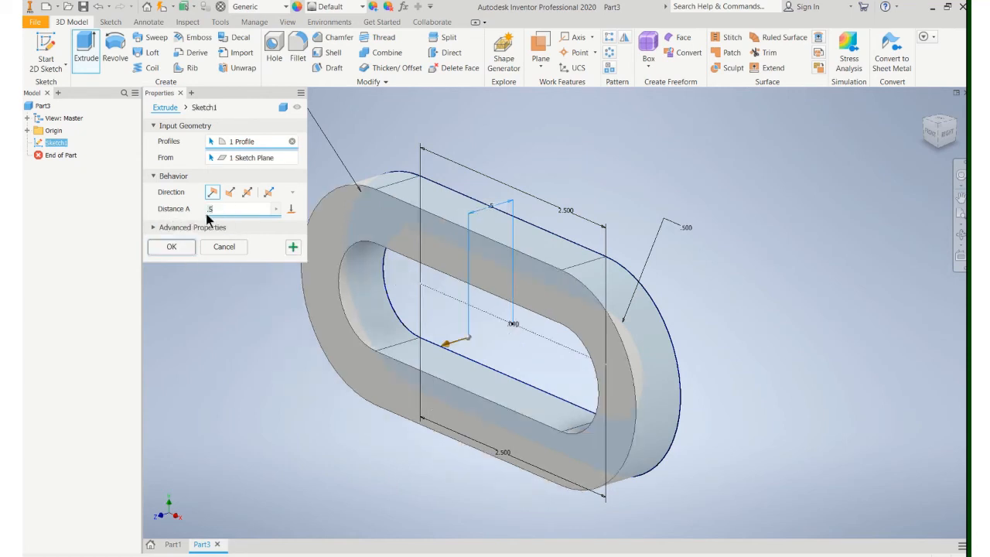
{"action": "left_click", "coordinate": [171, 246]}
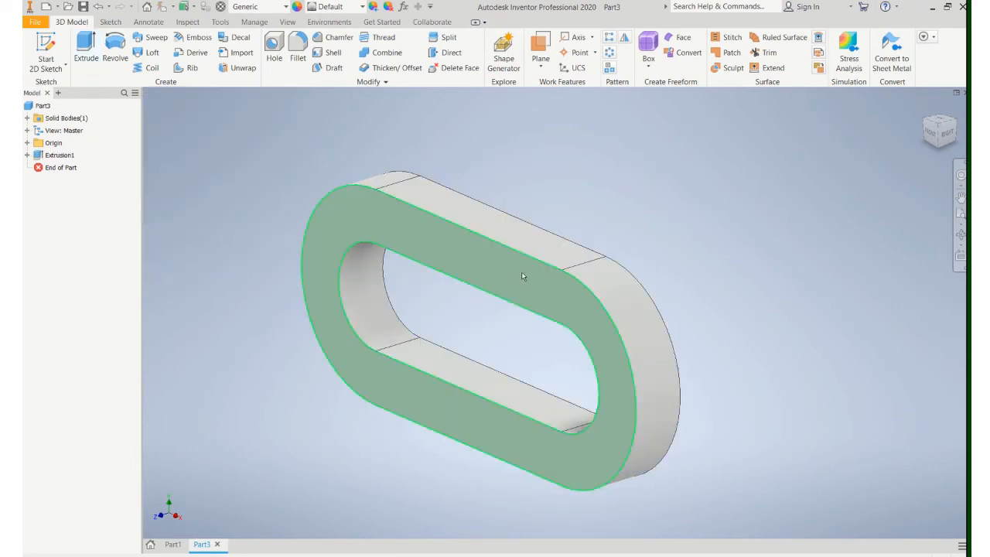
{"action": "mouse_move", "coordinate": [542, 271]}
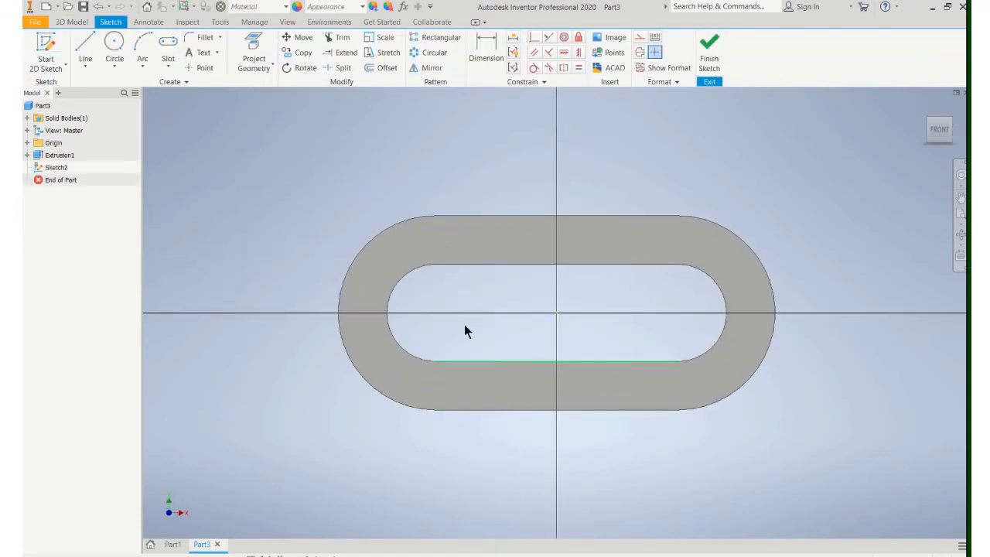
Draw a two-point rectangle across the ring's lower side and dimension its bottom edge.
{"action": "left_click", "coordinate": [176, 58]}
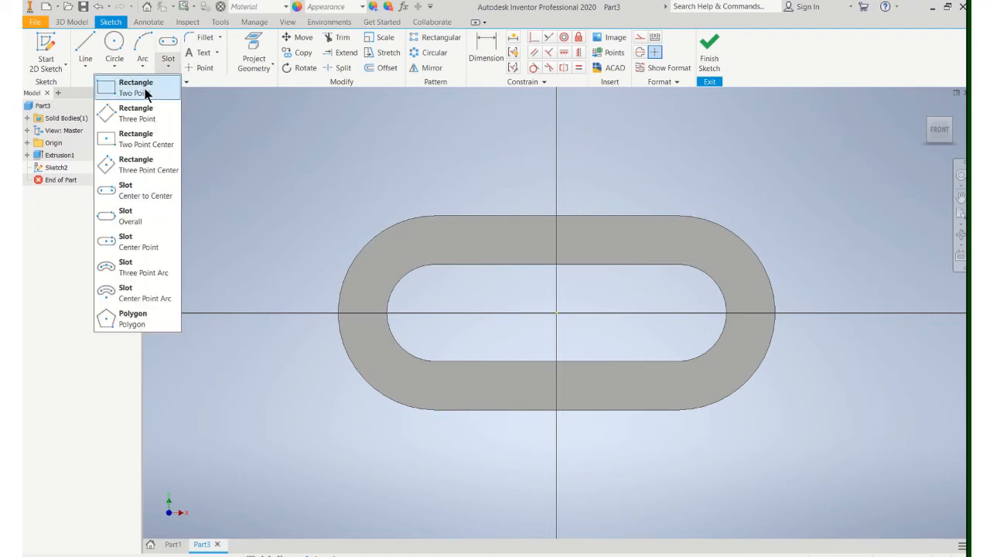
{"action": "left_click", "coordinate": [136, 86]}
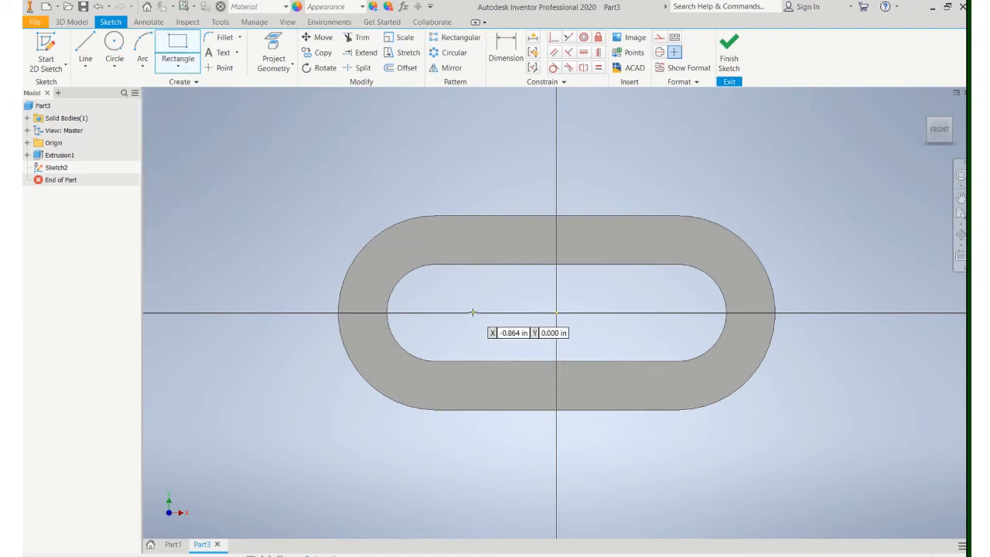
{"action": "left_click_drag", "start_coordinate": [473, 313], "coordinate": [654, 464]}
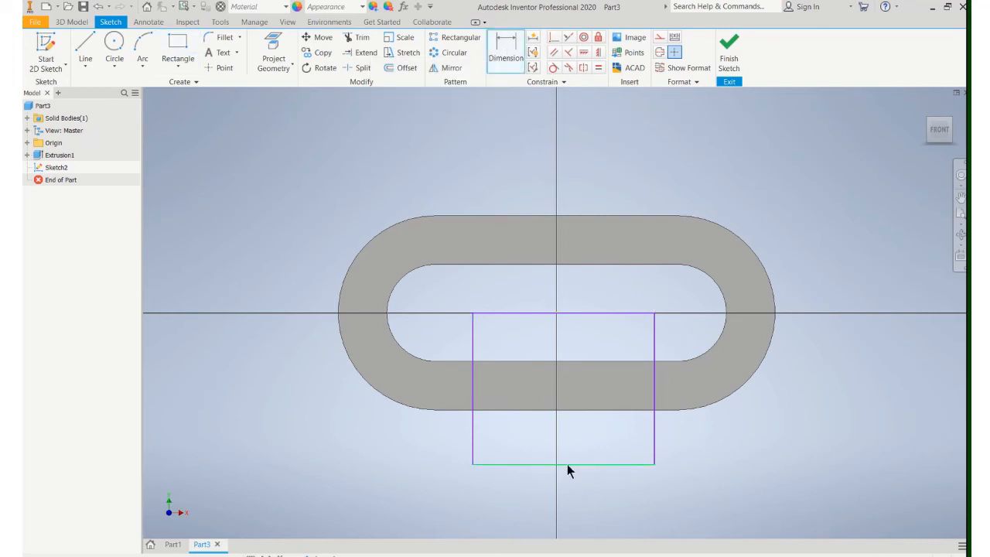
{"action": "left_click", "coordinate": [563, 470]}
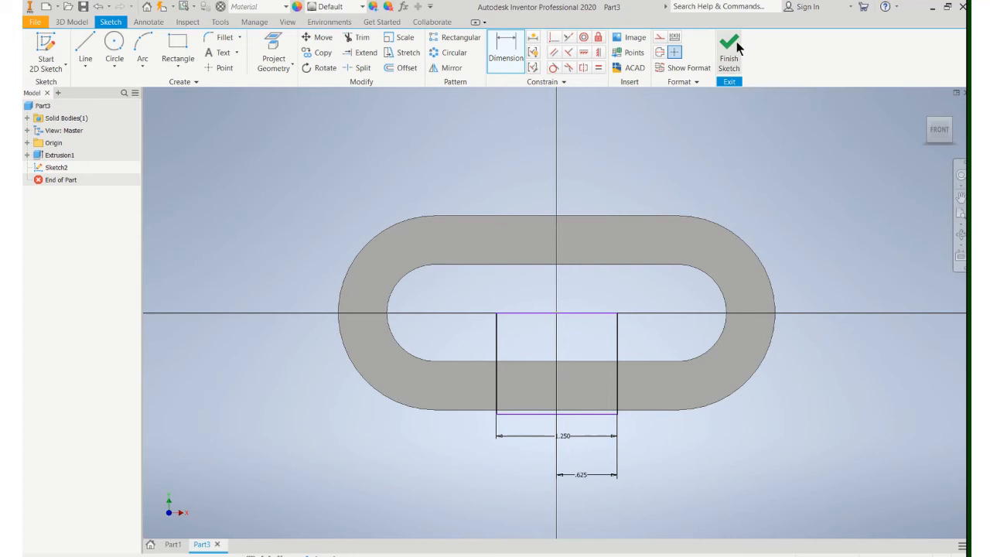
Finish the sketch and cut the rectangle through the ring as Extrusion2.
{"action": "left_click", "coordinate": [729, 53]}
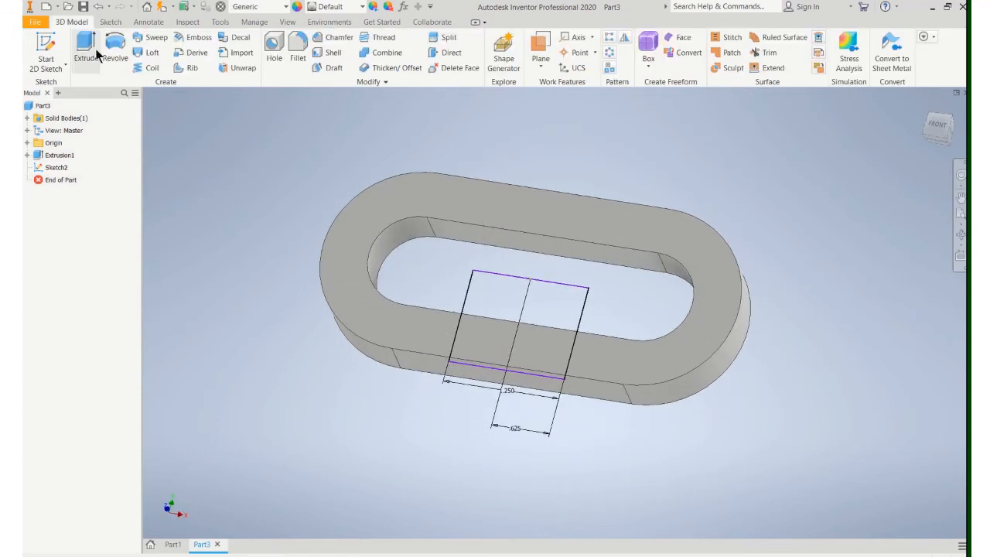
{"action": "left_click", "coordinate": [85, 48]}
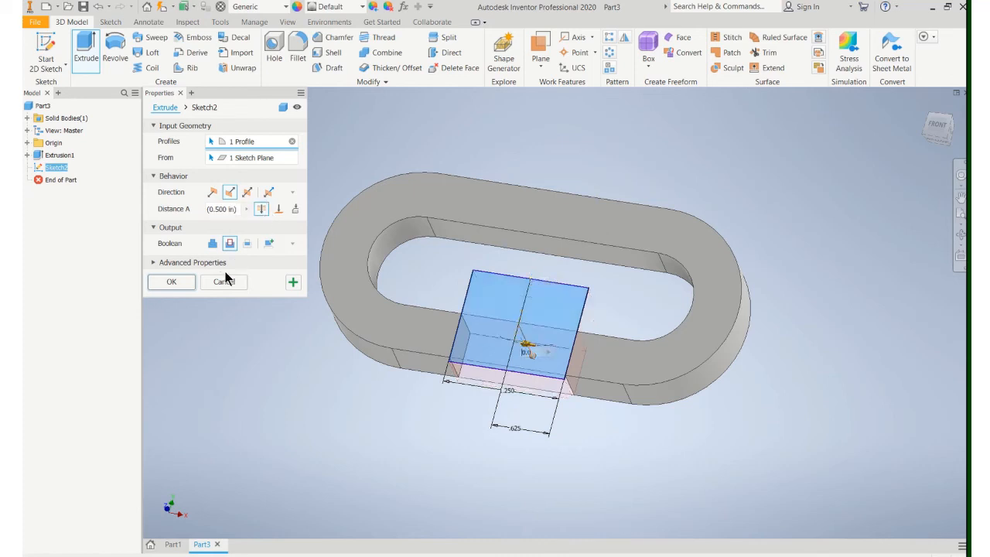
{"action": "left_click", "coordinate": [170, 281]}
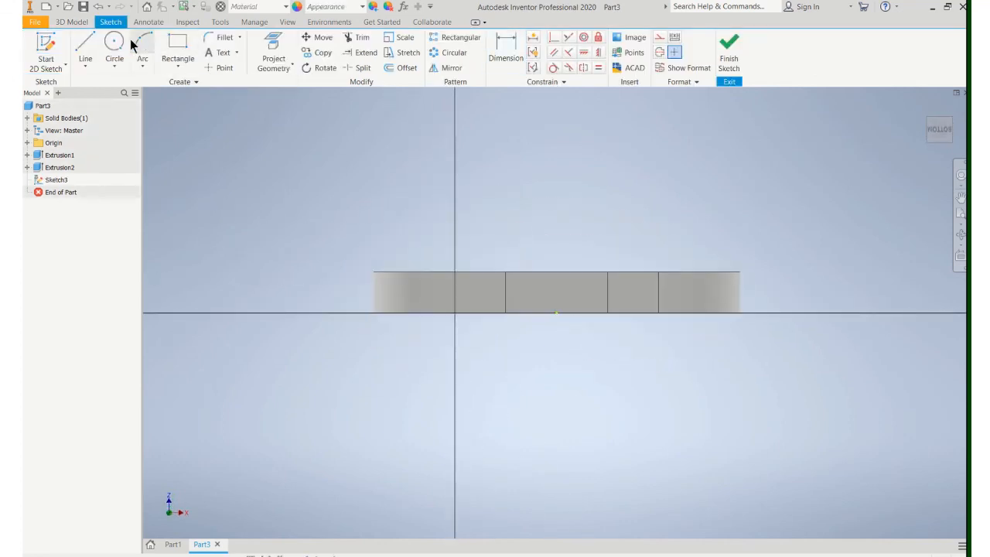
Draw the tab circle with tangent lines, trim its lower arcs, and add the 0.5 in hole circle.
{"action": "left_click", "coordinate": [115, 46]}
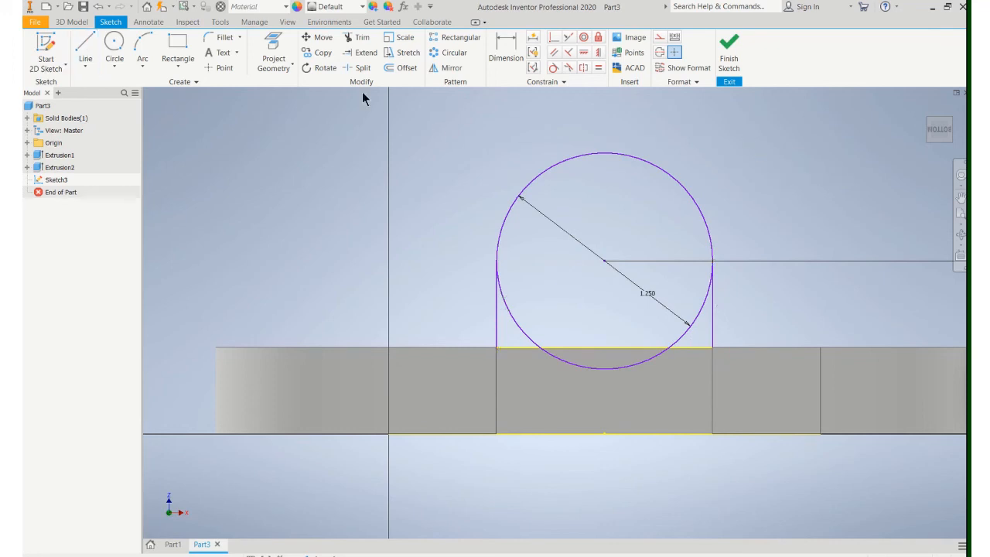
{"action": "mouse_move", "coordinate": [523, 232]}
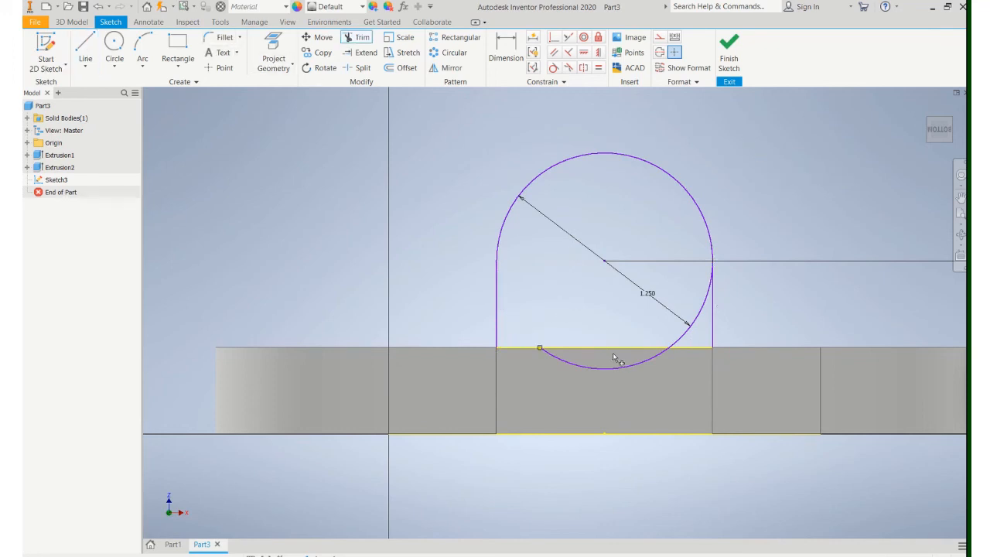
{"action": "left_click", "coordinate": [615, 359]}
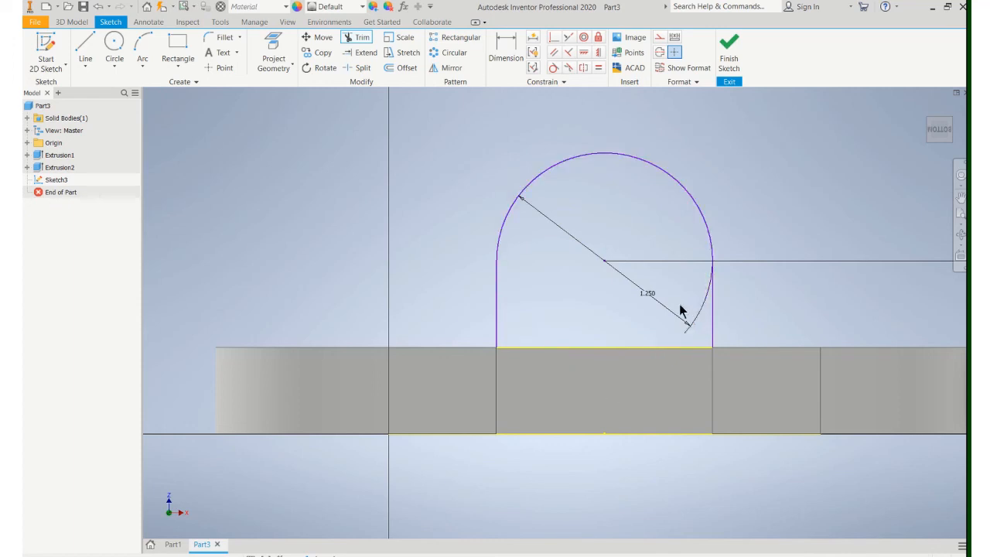
{"action": "left_click", "coordinate": [114, 43]}
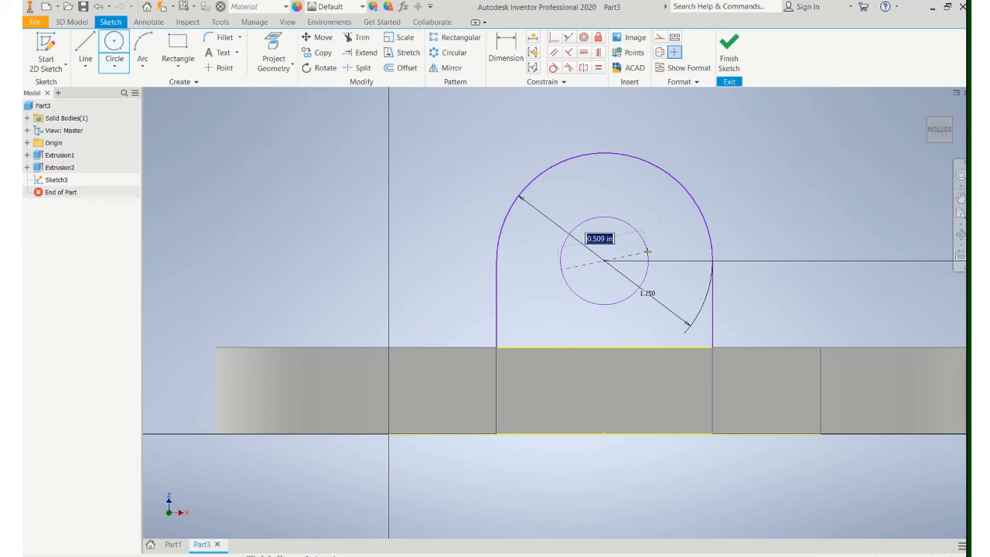
{"action": "type", "text": "500 in"}
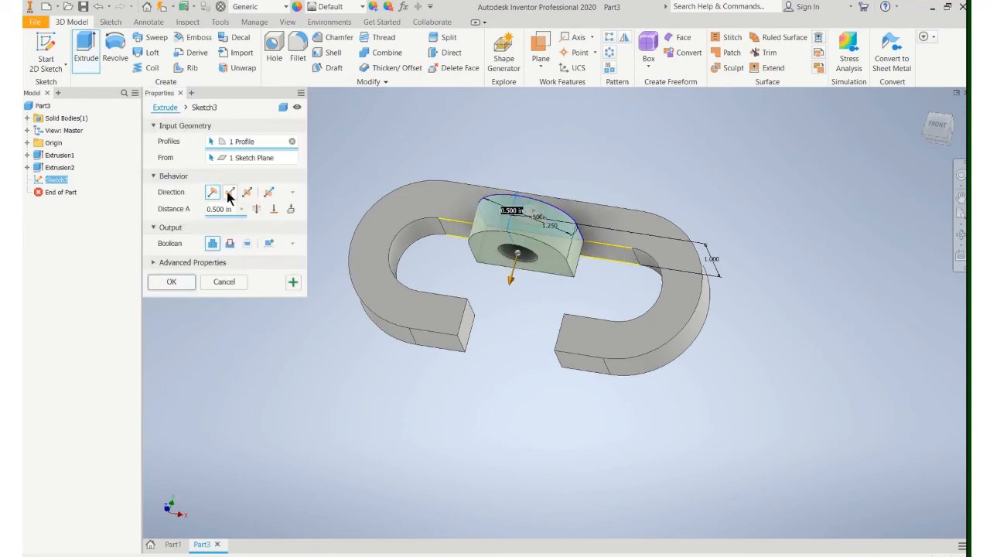
Extrude the tab profile 0.5 in to form the raised tab with its through hole.
{"action": "left_click", "coordinate": [170, 282]}
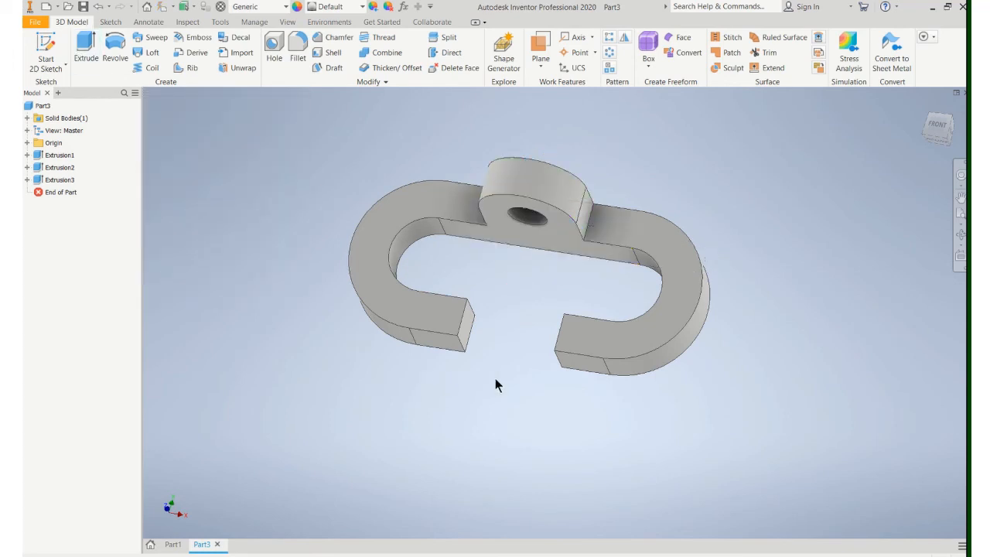
{"action": "left_click_drag", "start_coordinate": [498, 383], "coordinate": [517, 328]}
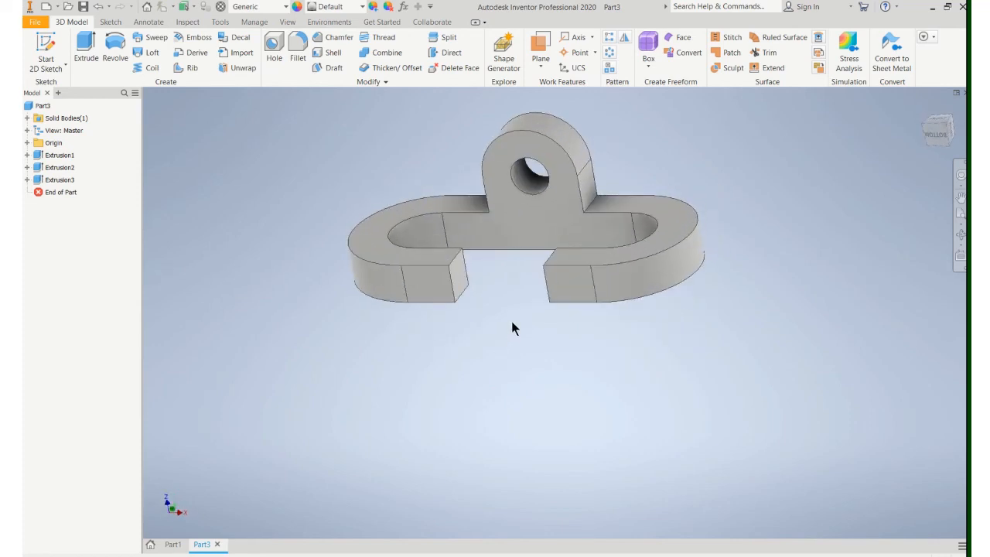